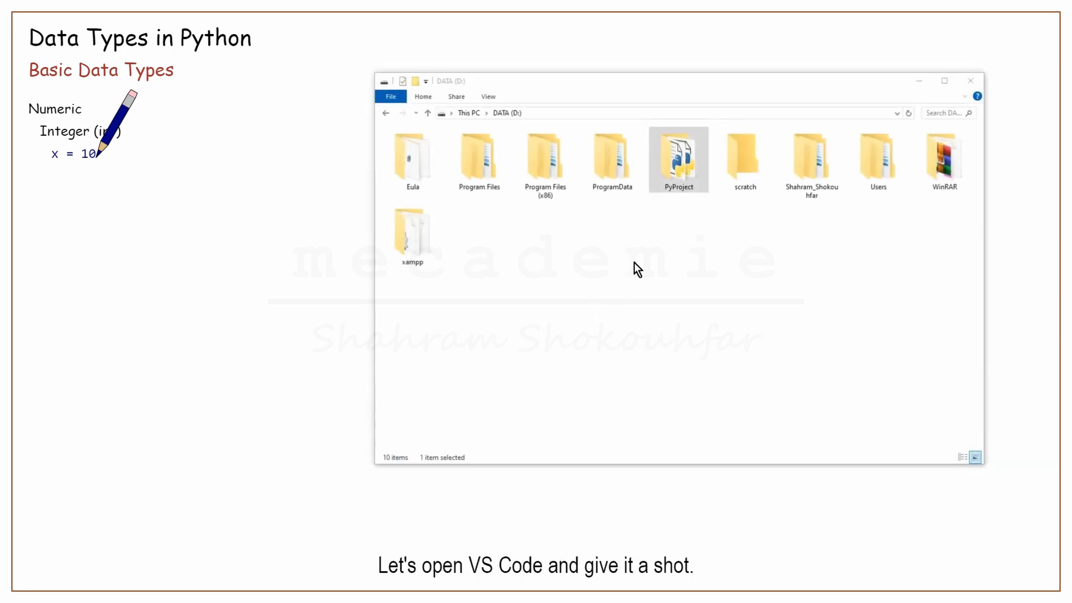
Open the PyProject folder from DATA (D:) in Visual Studio Code
{"action": "double_click", "coordinate": [678, 157]}
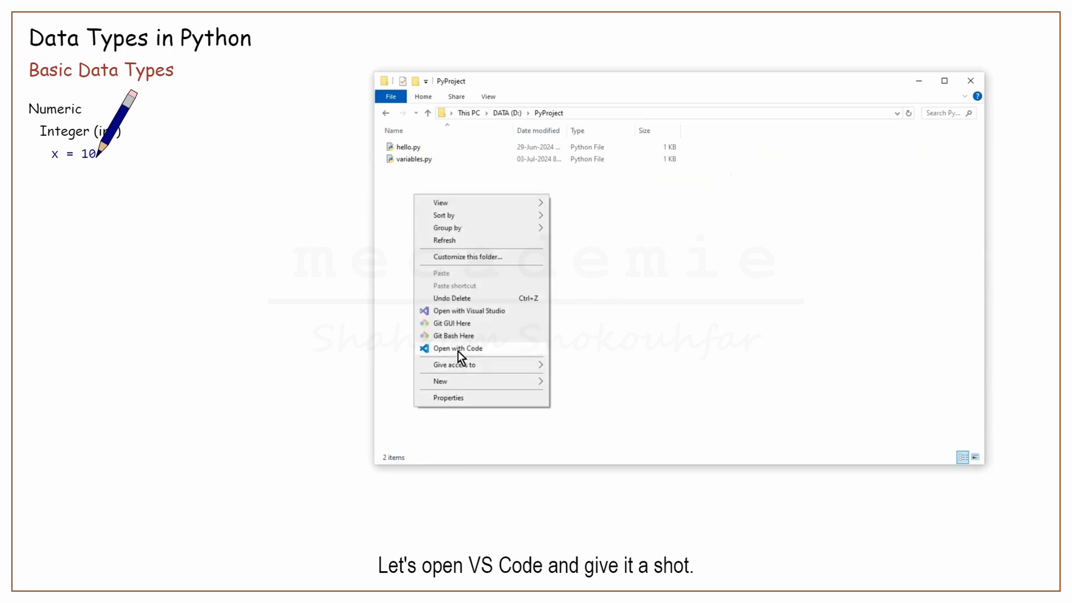
{"action": "left_click", "coordinate": [457, 349]}
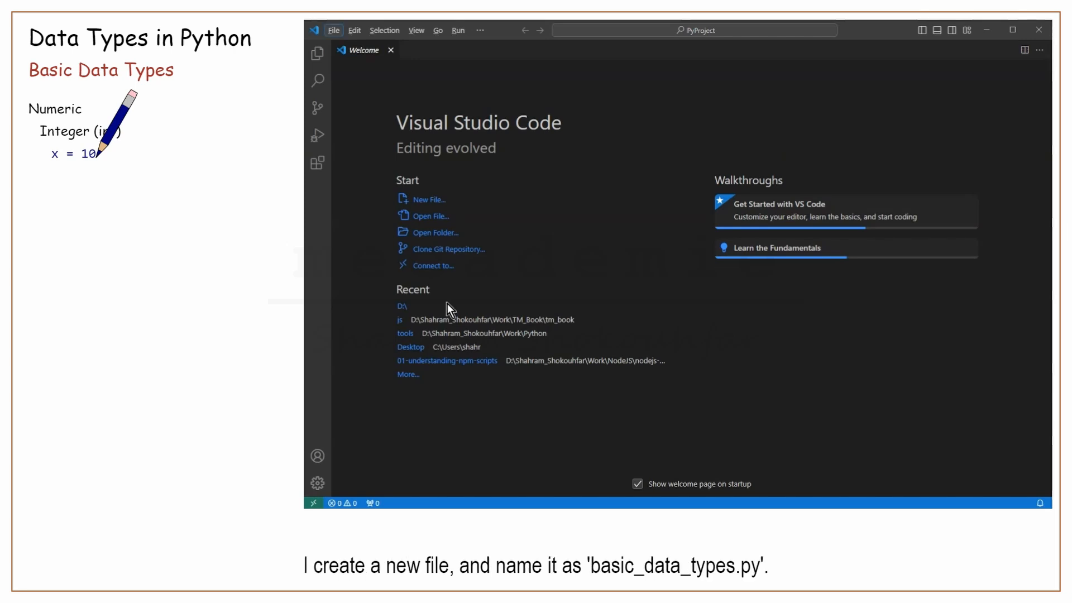
Create basic_data_types.py containing x = 10 and print(type(x))
{"action": "left_click", "coordinate": [391, 78]}
{"action": "type", "text": "basic_da"}
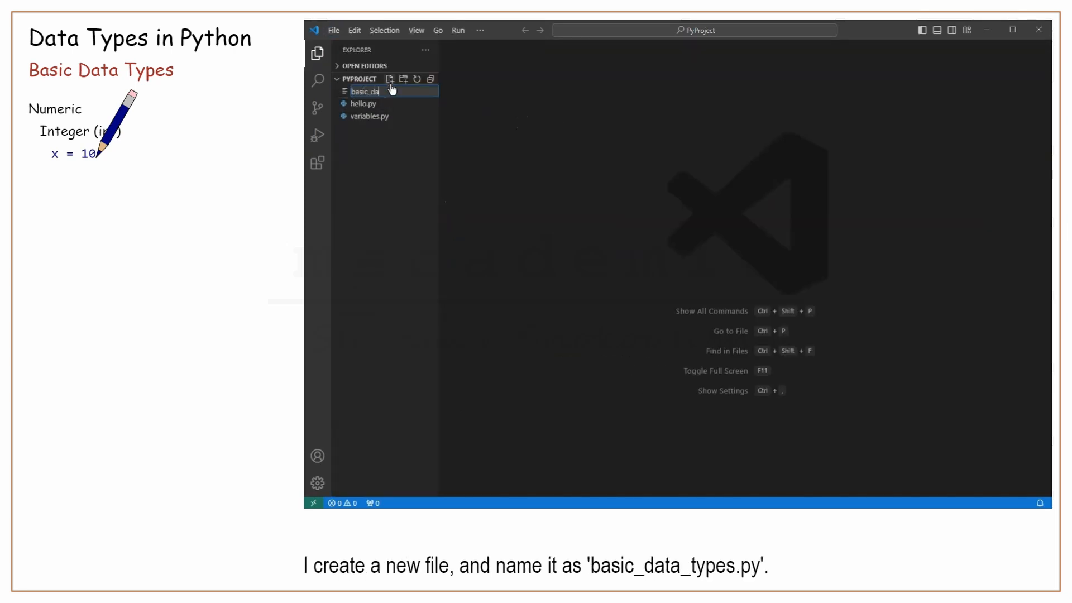
{"action": "key", "text": "Enter"}
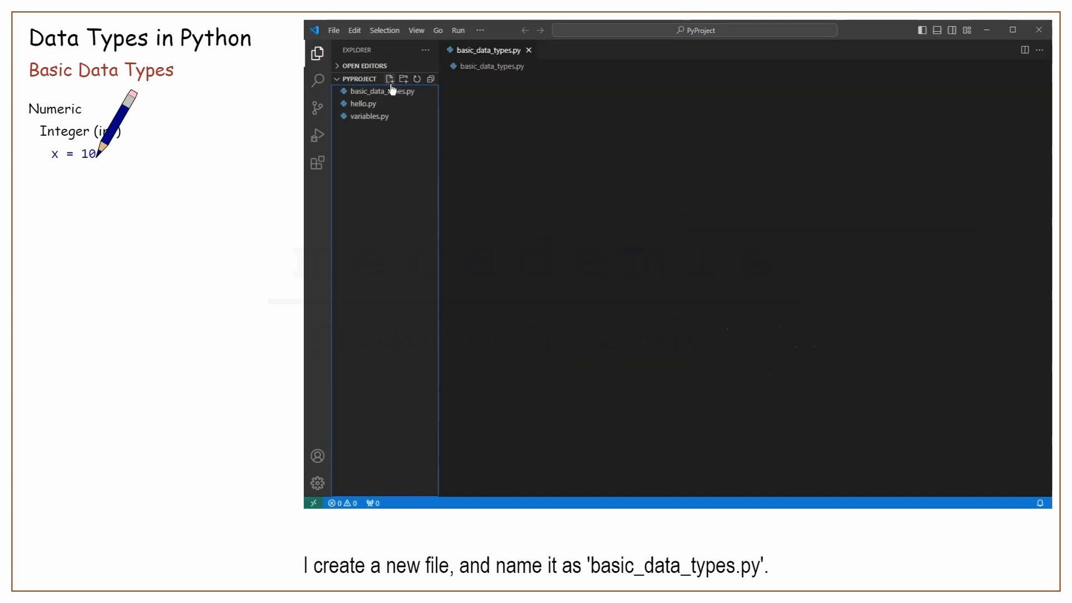
{"action": "left_click", "coordinate": [383, 91]}
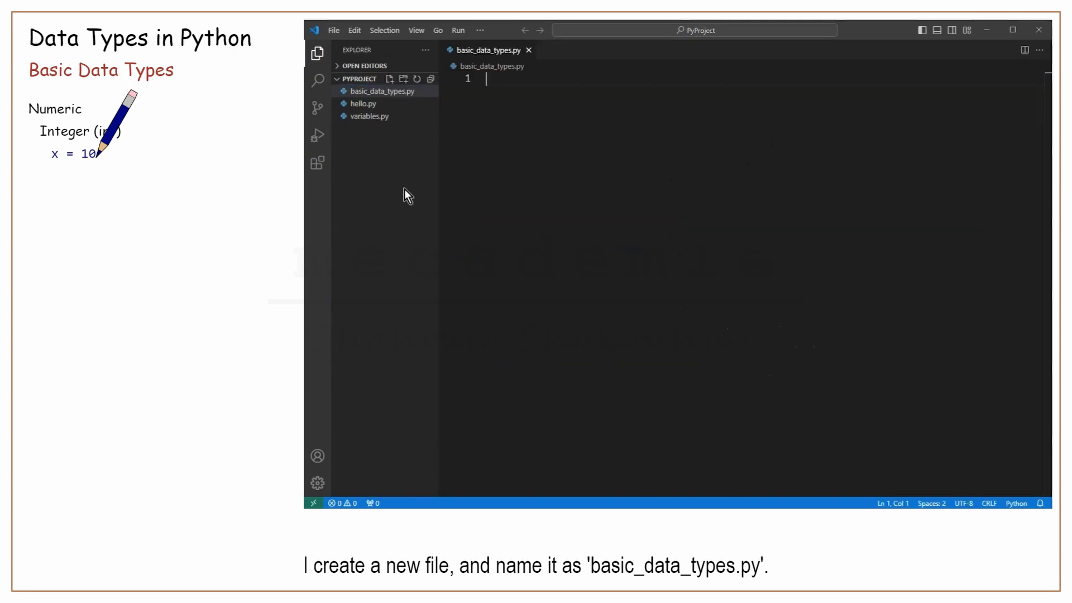
{"action": "type", "text": "x = 1"}
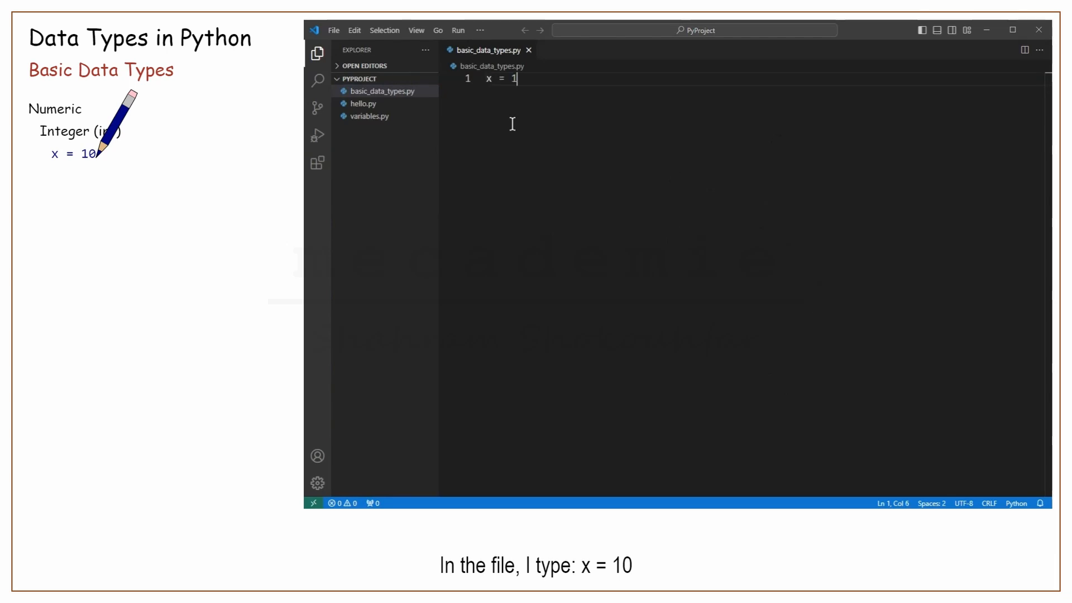
{"action": "key", "text": "Enter"}
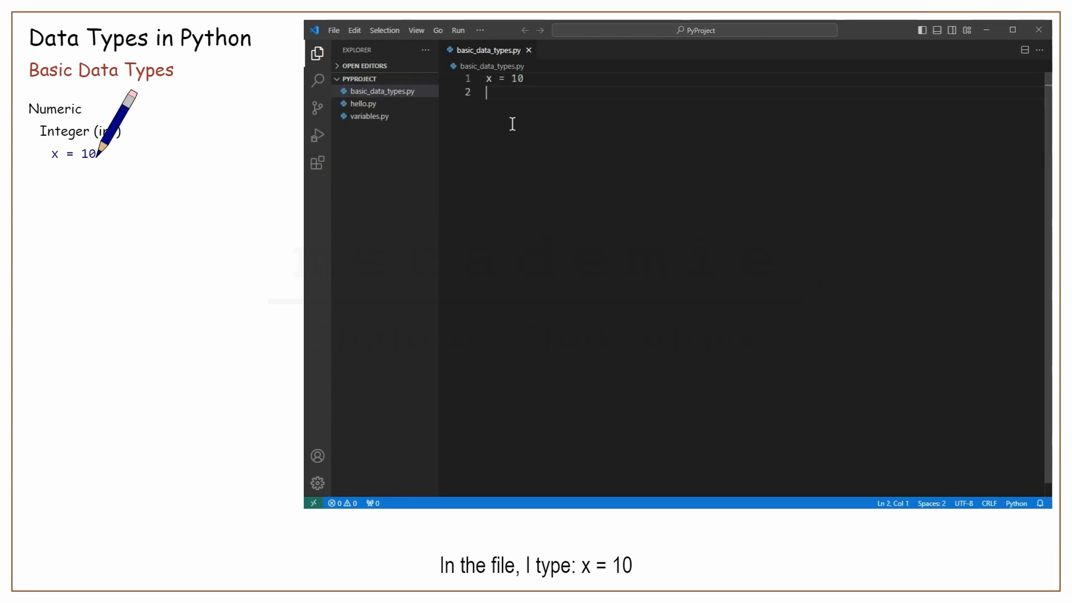
{"action": "type", "text": "print(type)"}
{"action": "type", "text": "pyth"}
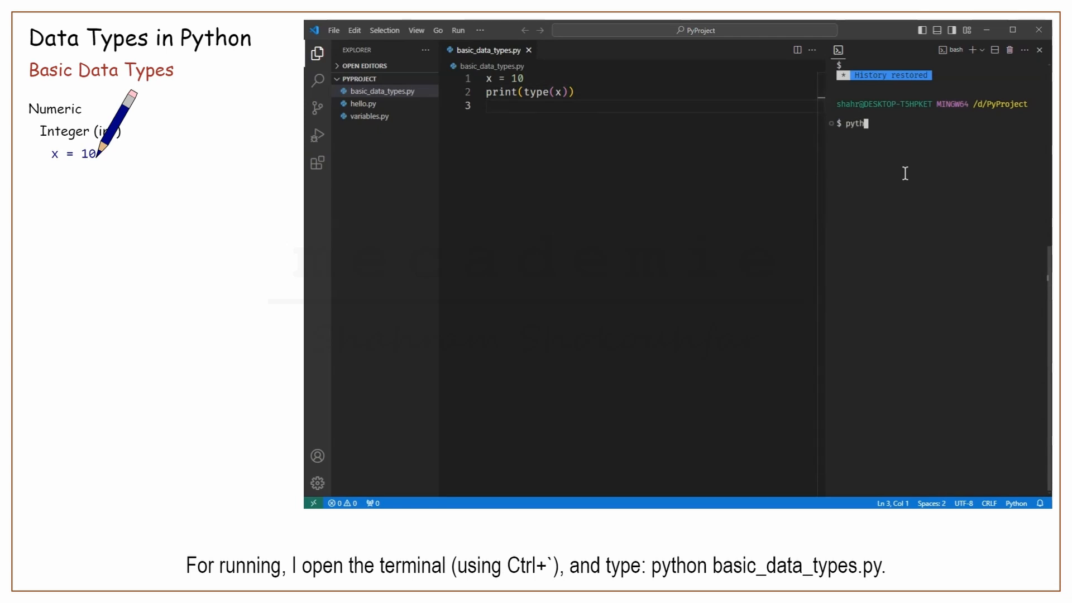
Run python basic_data_types.py in the terminal to print <class 'int'>
{"action": "type", "text": "on basic_dat"}
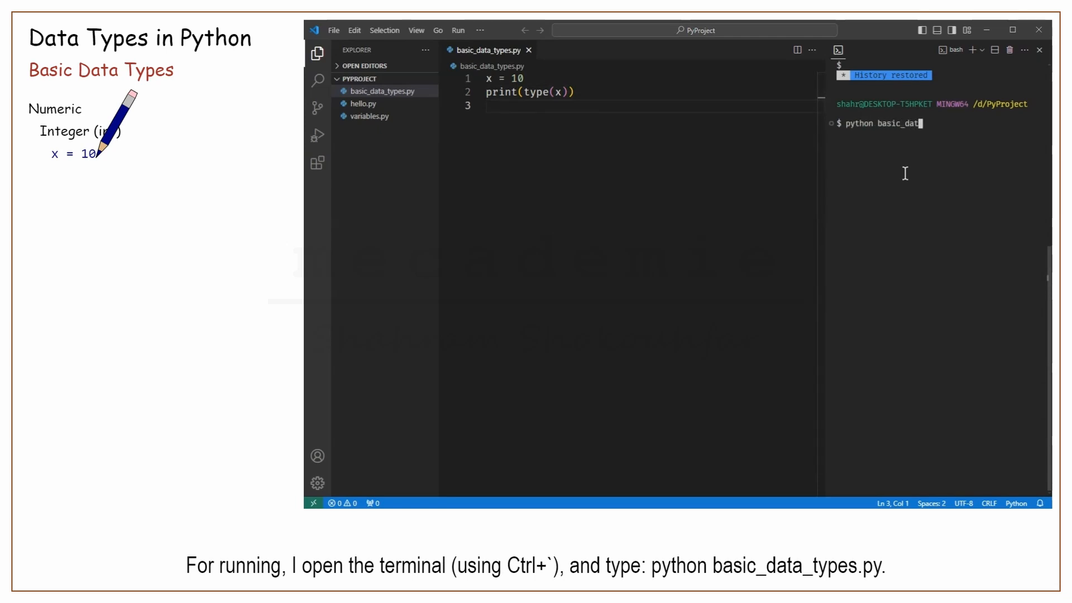
{"action": "key", "text": "Enter"}
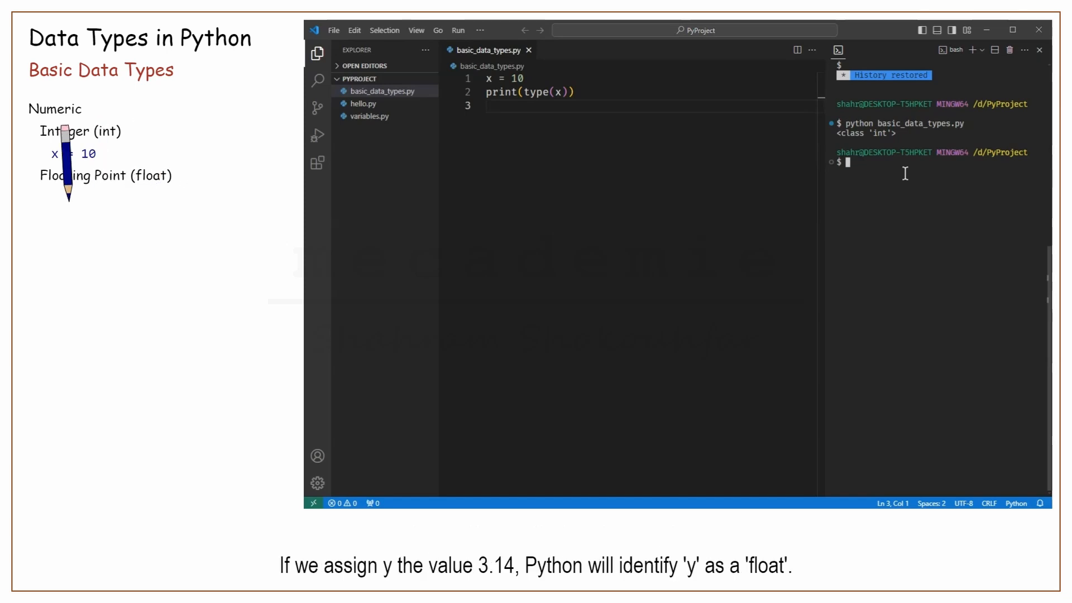
Add y = 3.14 with print(type(y)) and rerun the previous command
{"action": "type", "text": "y = 3.14"}
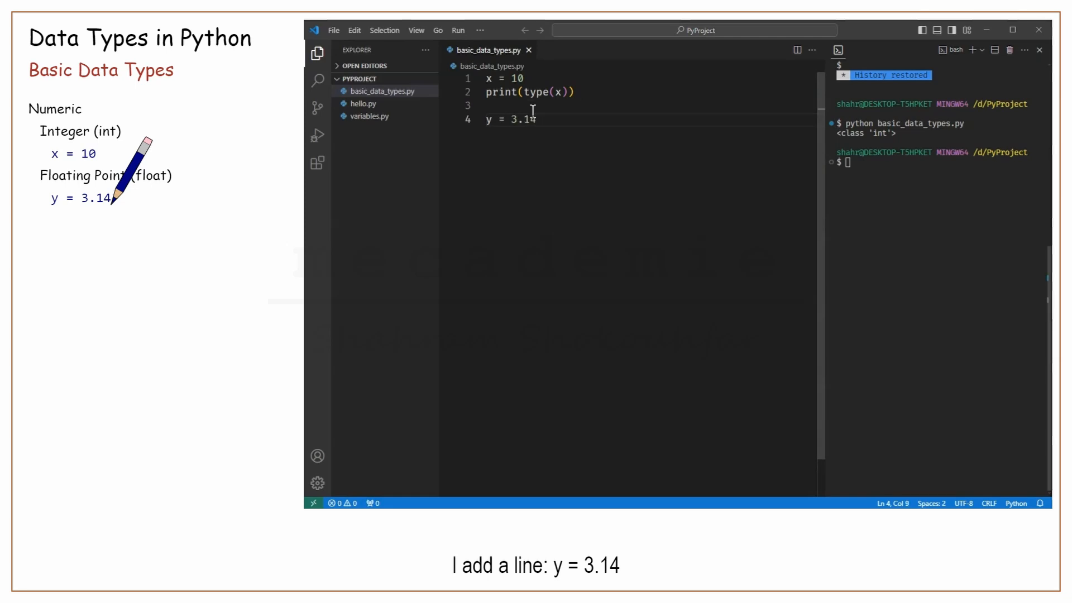
{"action": "type", "text": "p"}
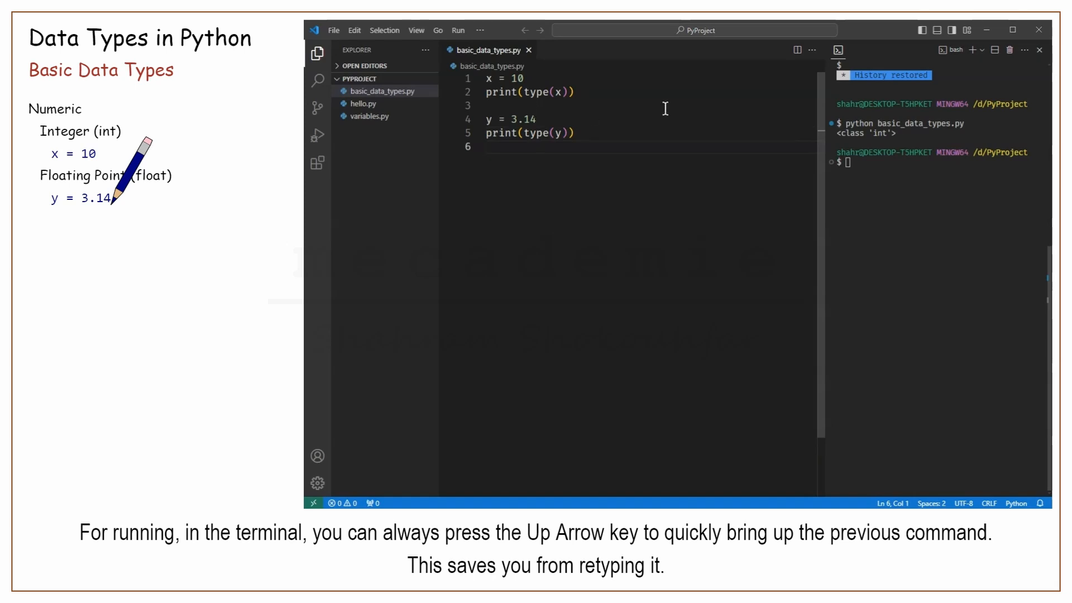
{"action": "key", "text": "Up"}
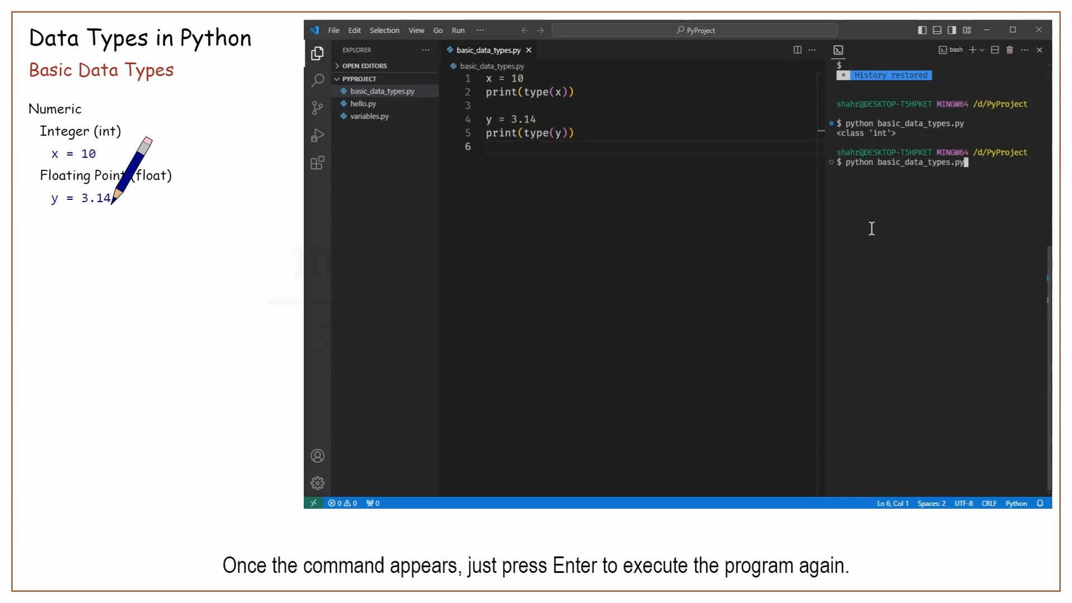
{"action": "key", "text": "Enter"}
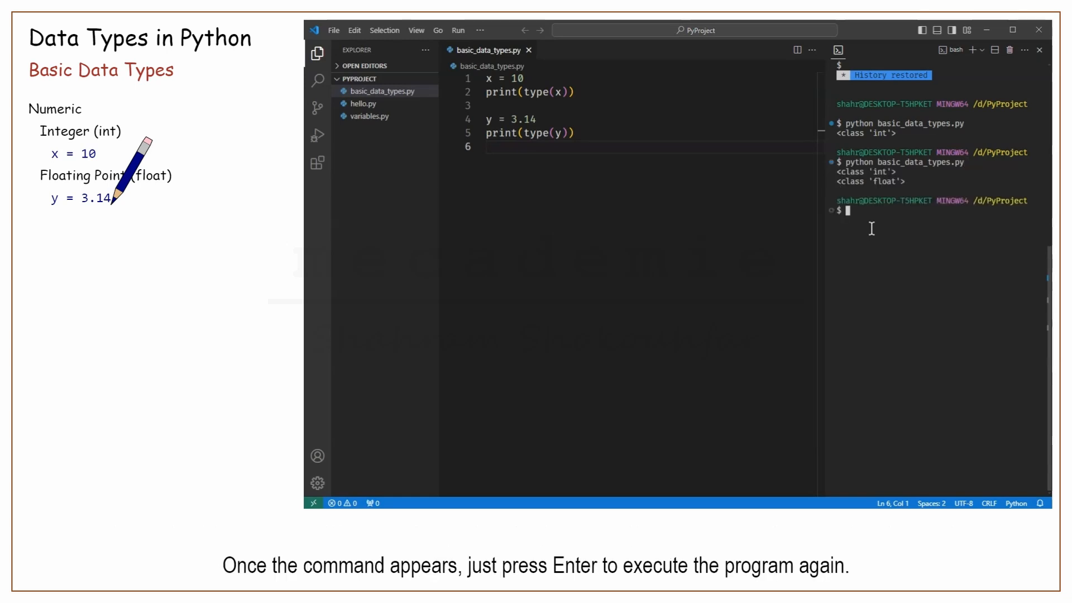
{"action": "mouse_move", "coordinate": [806, 230]}
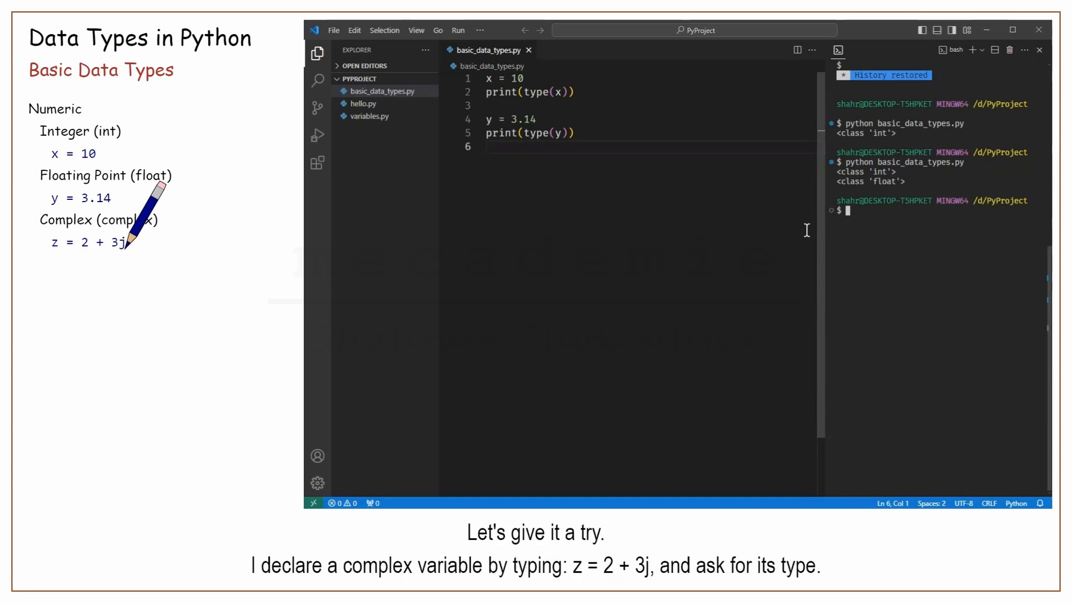
{"action": "mouse_move", "coordinate": [685, 225]}
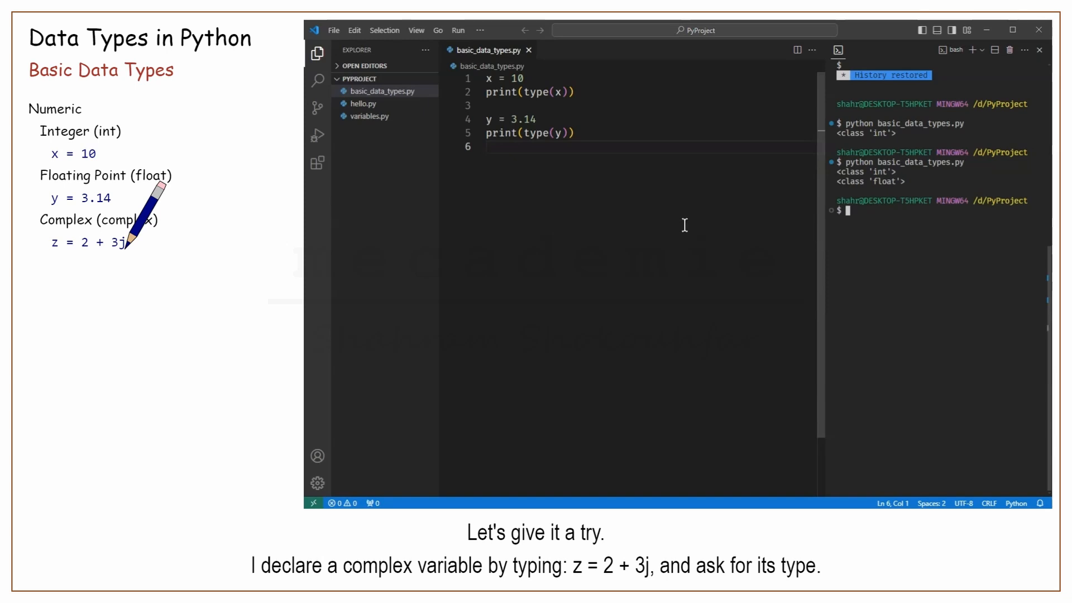
Add z = 2 + 3j with print(type(z)) and rerun python basic_data_types.py
{"action": "type", "text": "z = 2 + 3j"}
{"action": "type", "text": "print(type(z"}
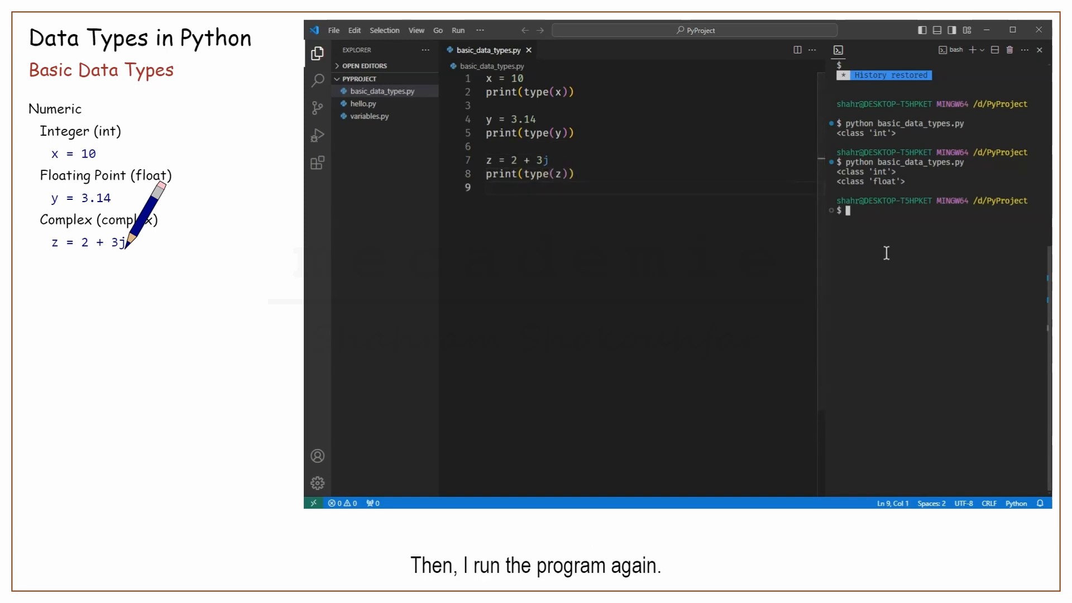
{"action": "type", "text": "python basic_data_types.py"}
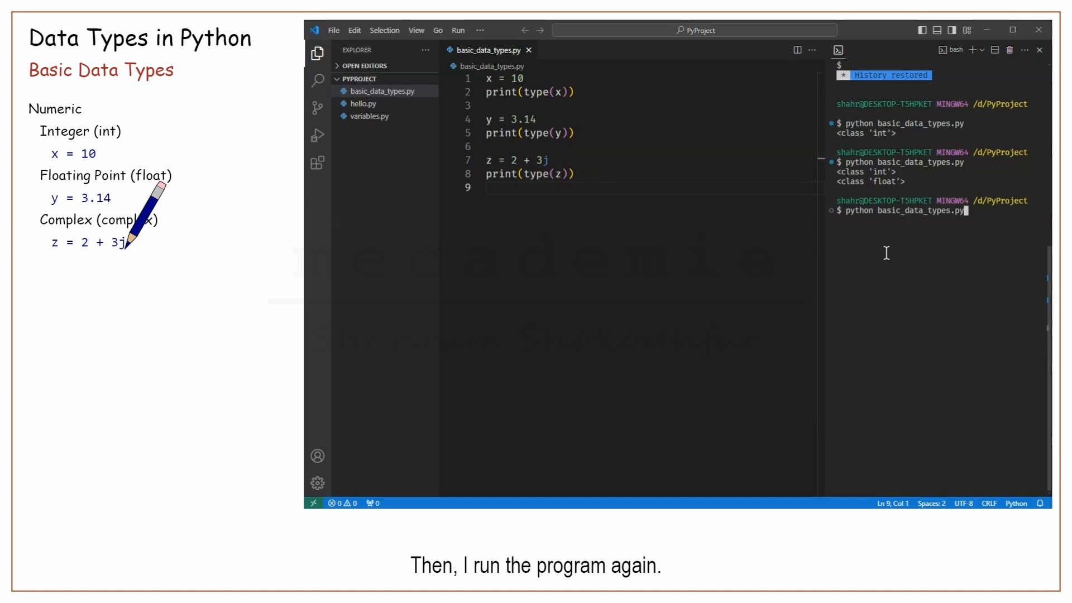
{"action": "key", "text": "Enter"}
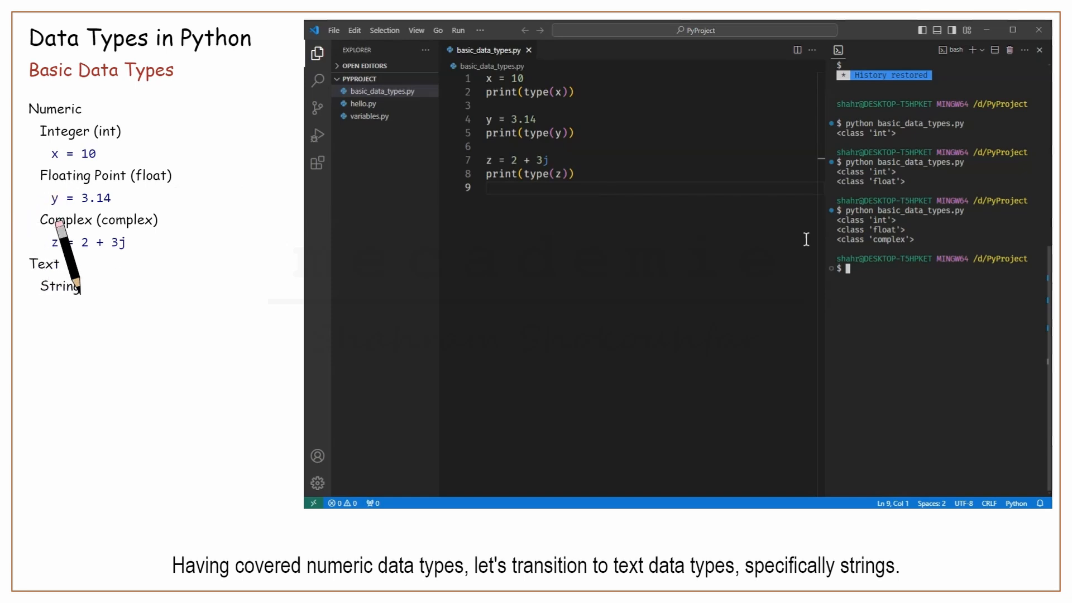
Add a Strings (str) section with message = "Hello, World!" and print(type(message)), then rerun
{"action": "type", "text": "Strings (str)"}
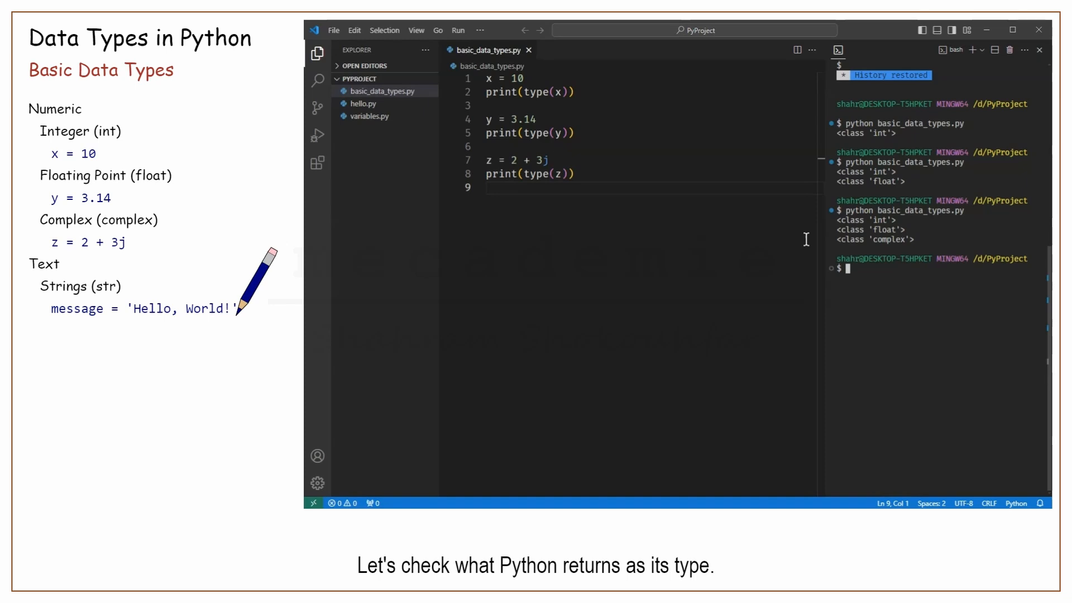
{"action": "type", "text": "message = \"Hello, World!"}
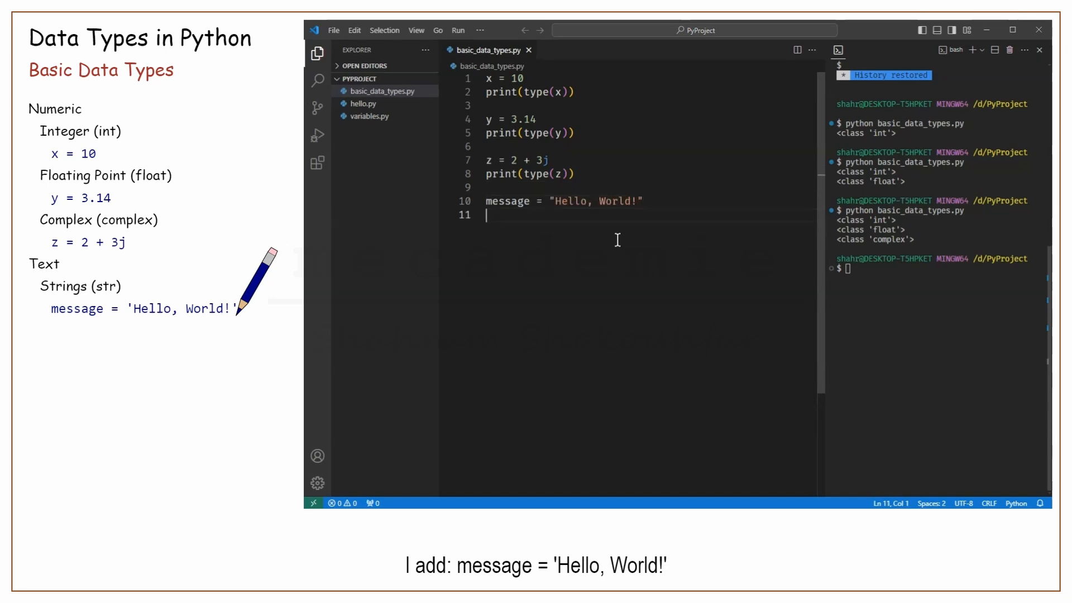
{"action": "type", "text": "print(type(message"}
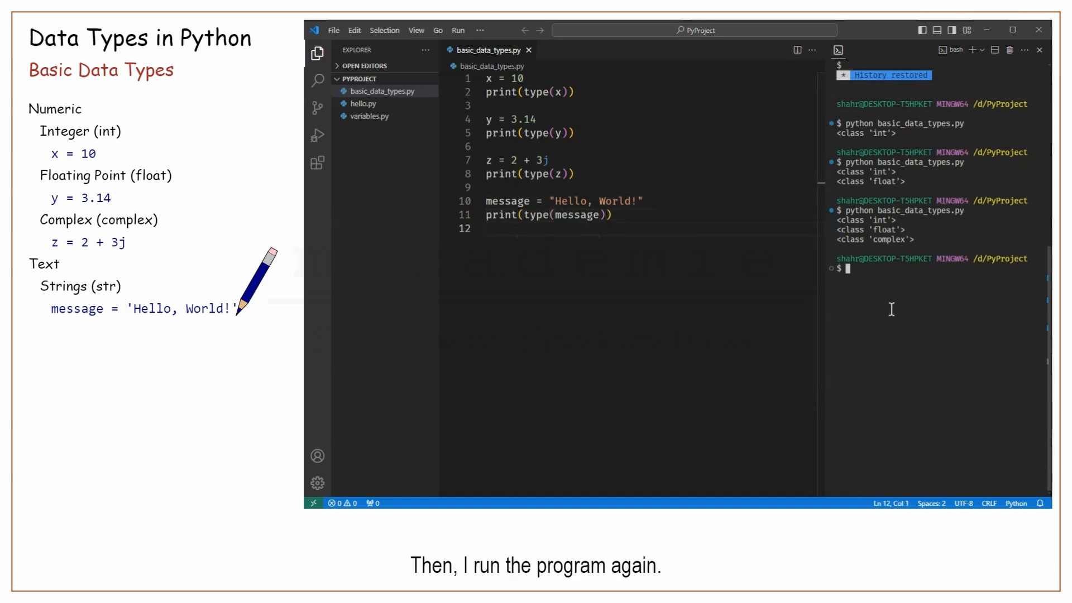
{"action": "key", "text": "Enter"}
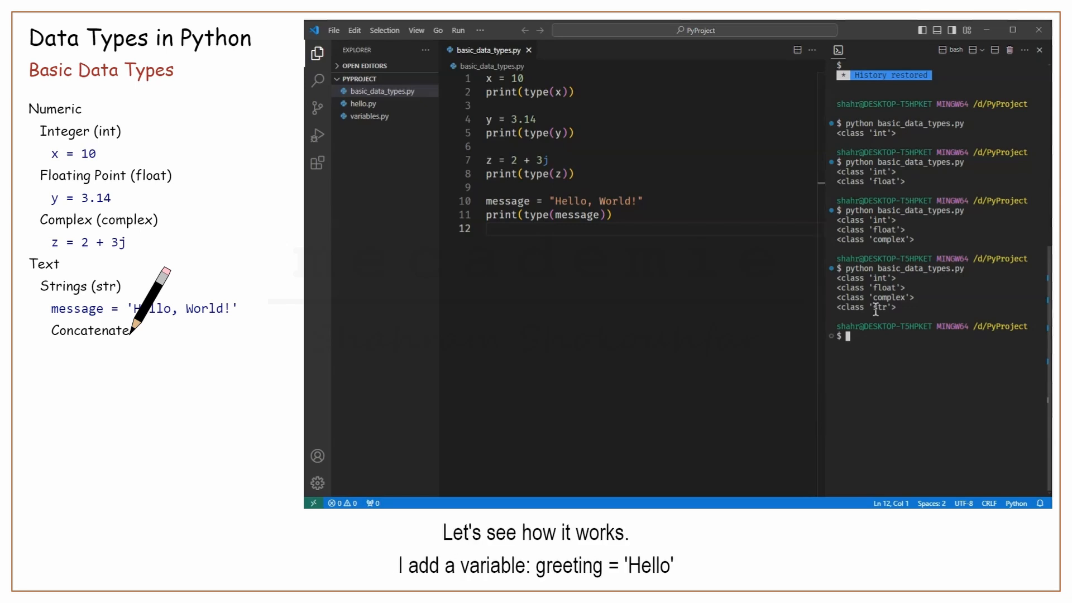
Define greeting = "Hello" and name = "Alice"
{"action": "type", "text": "greeting"}
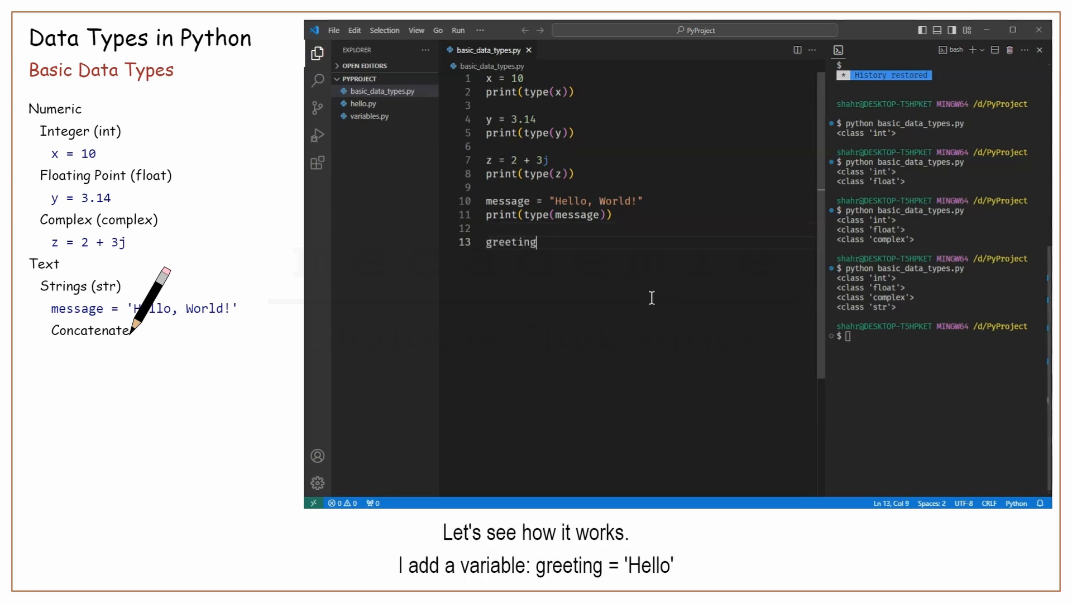
{"action": "type", "text": "= \"Hello\""}
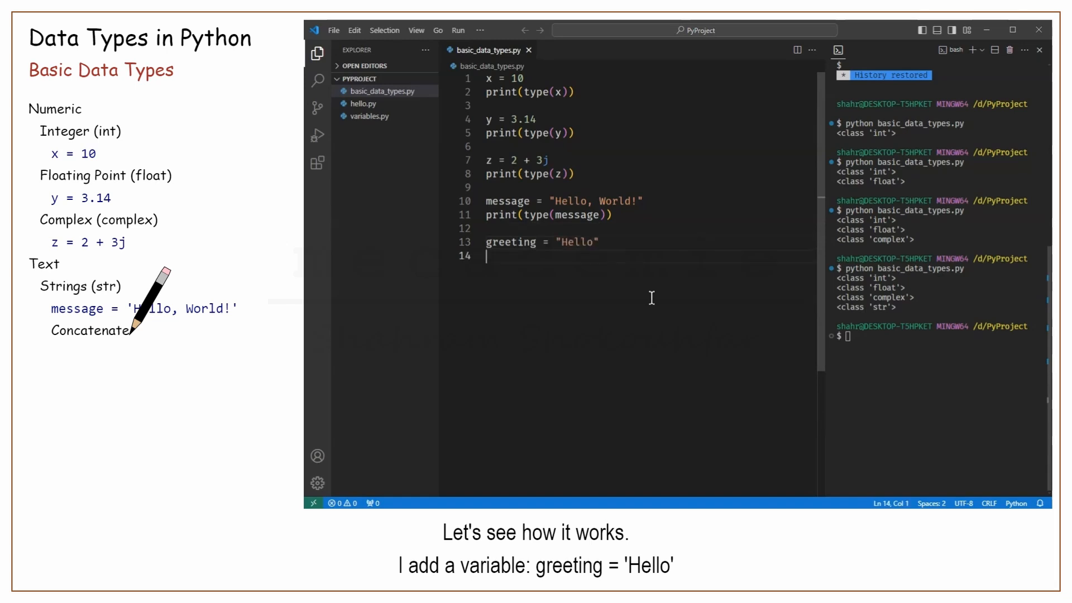
{"action": "type", "text": "name"}
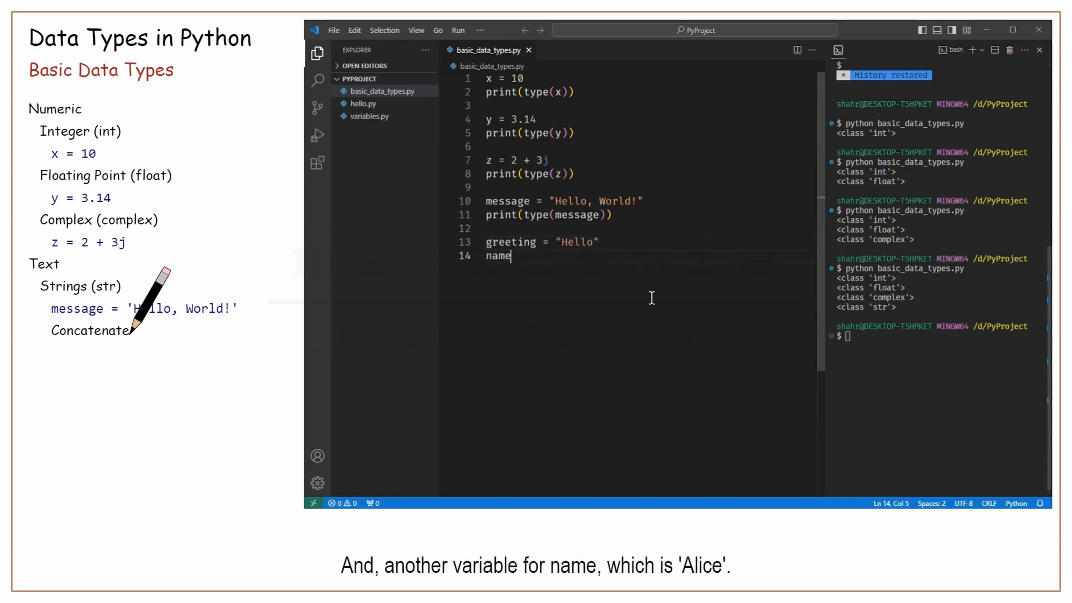
{"action": "type", "text": "= \"Alice\""}
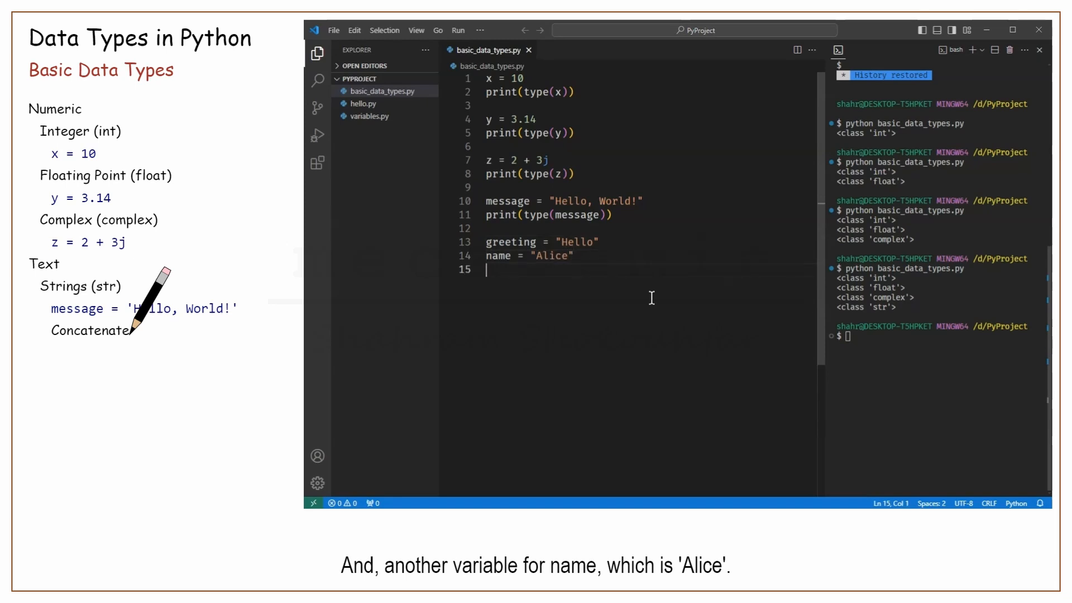
Set full_greeting to greeting + ' ' + name, print it, and rerun
{"action": "type", "text": "f"}
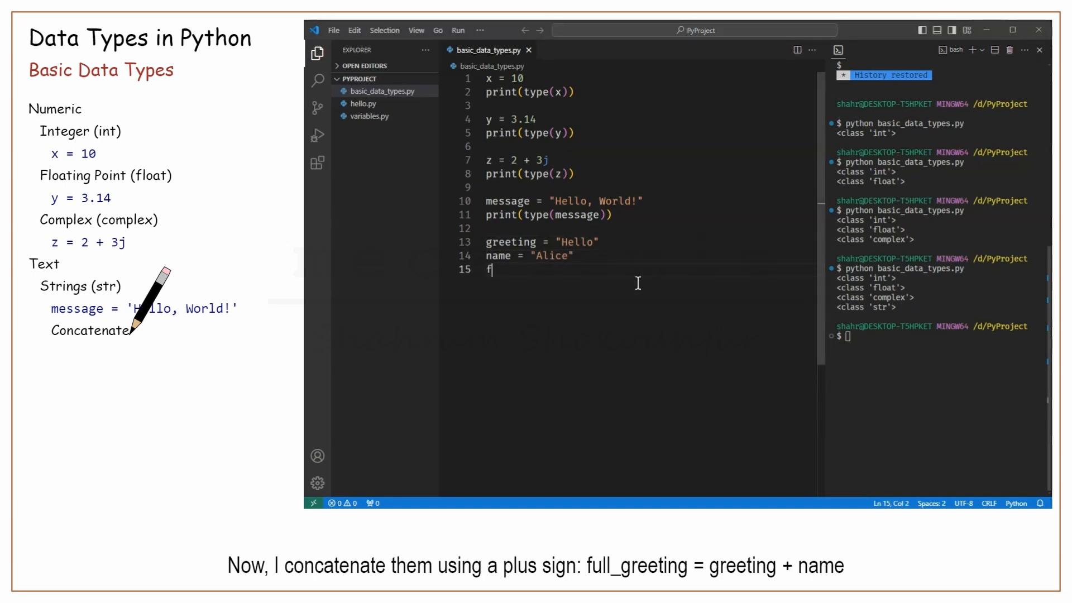
{"action": "type", "text": "ull_greeting ="}
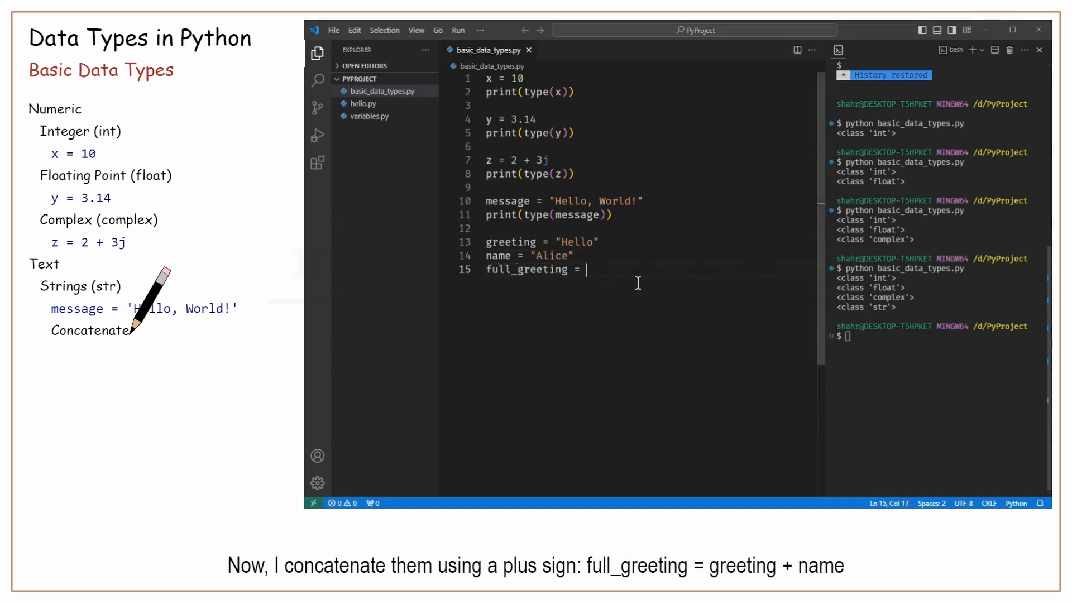
{"action": "type", "text": "greeting + name"}
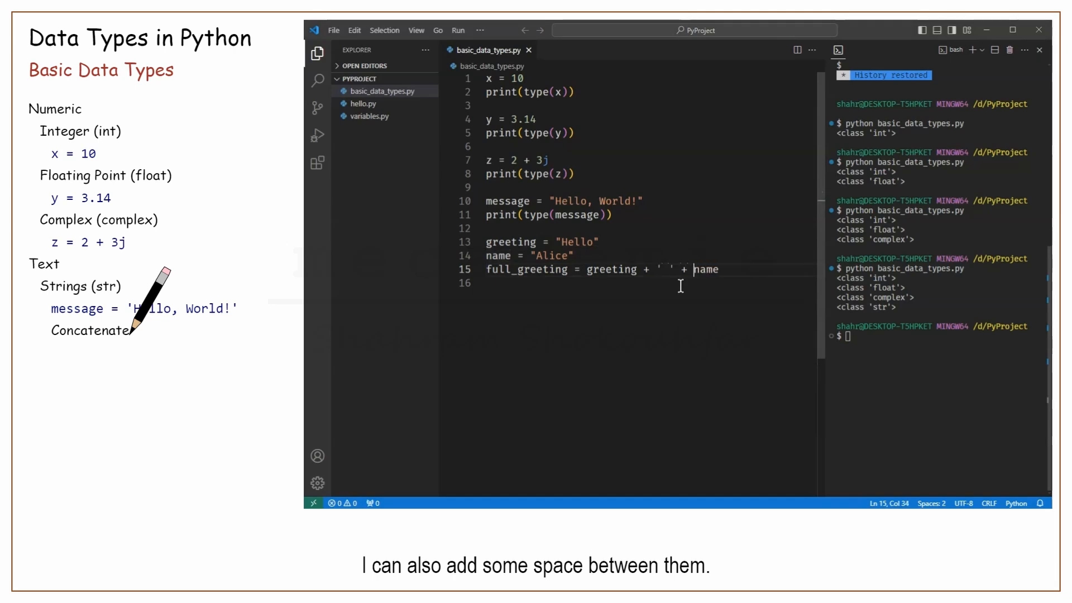
{"action": "type", "text": "p"}
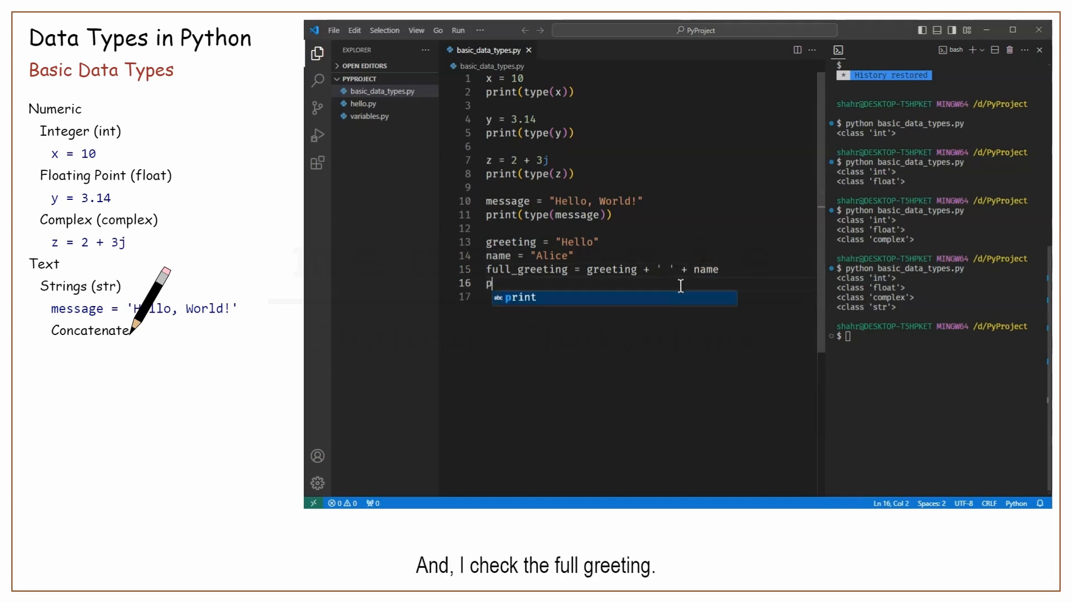
{"action": "type", "text": "rint(full_greeting)"}
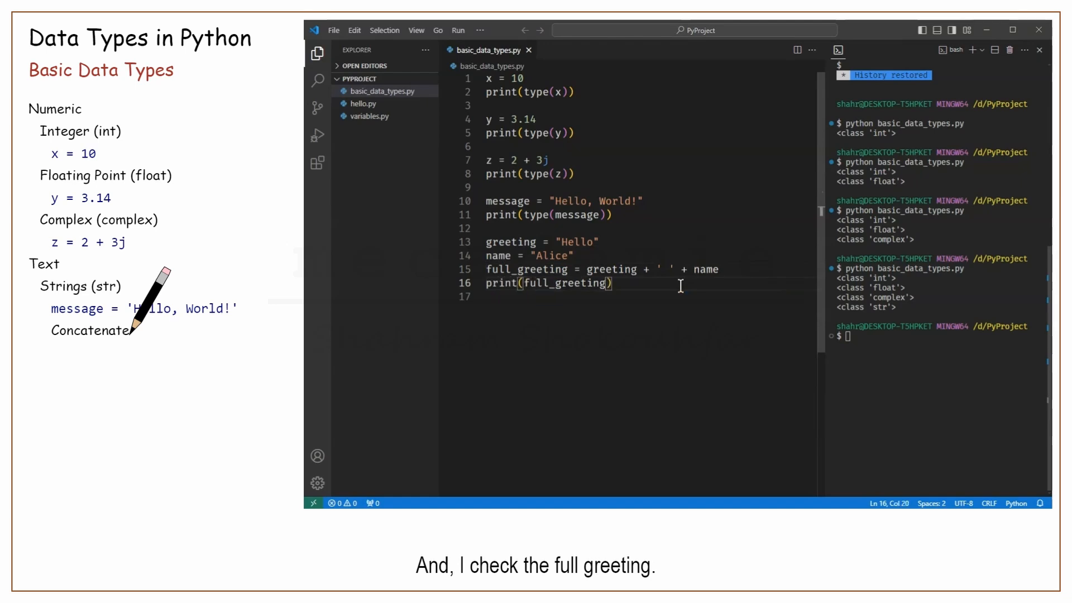
{"action": "key", "text": "Enter"}
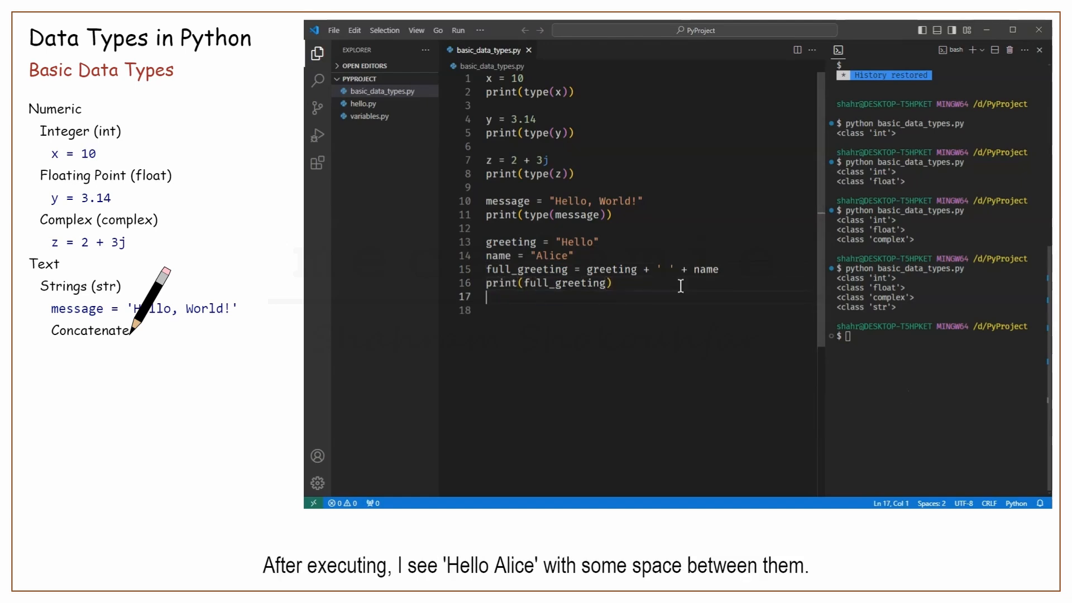
{"action": "key", "text": "Enter"}
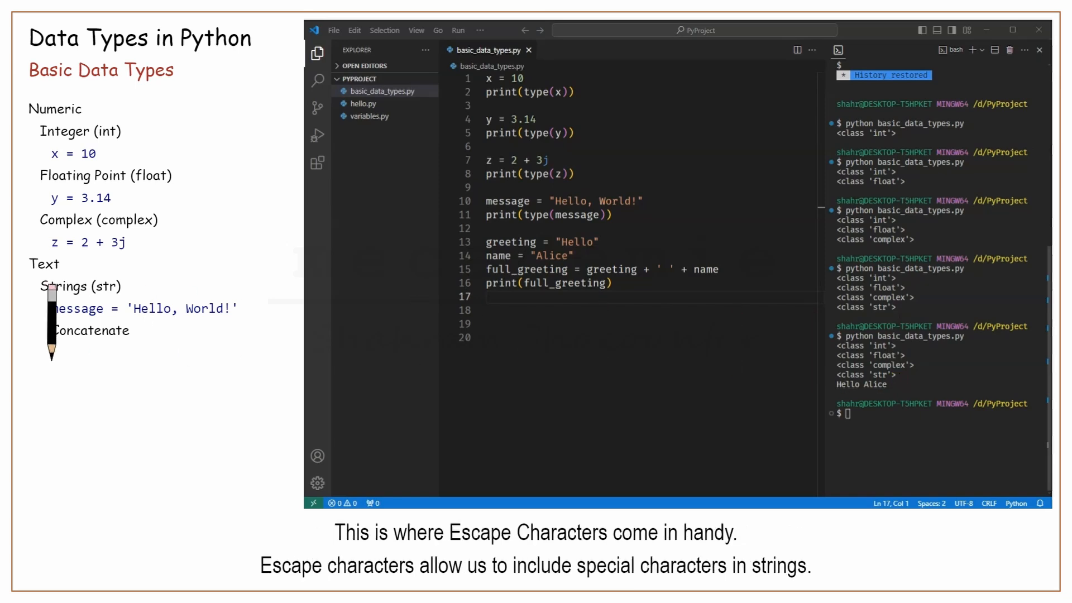
Type an 'Escape Characters' heading after the Hello Alice output
{"action": "type", "text": "Escape Characters"}
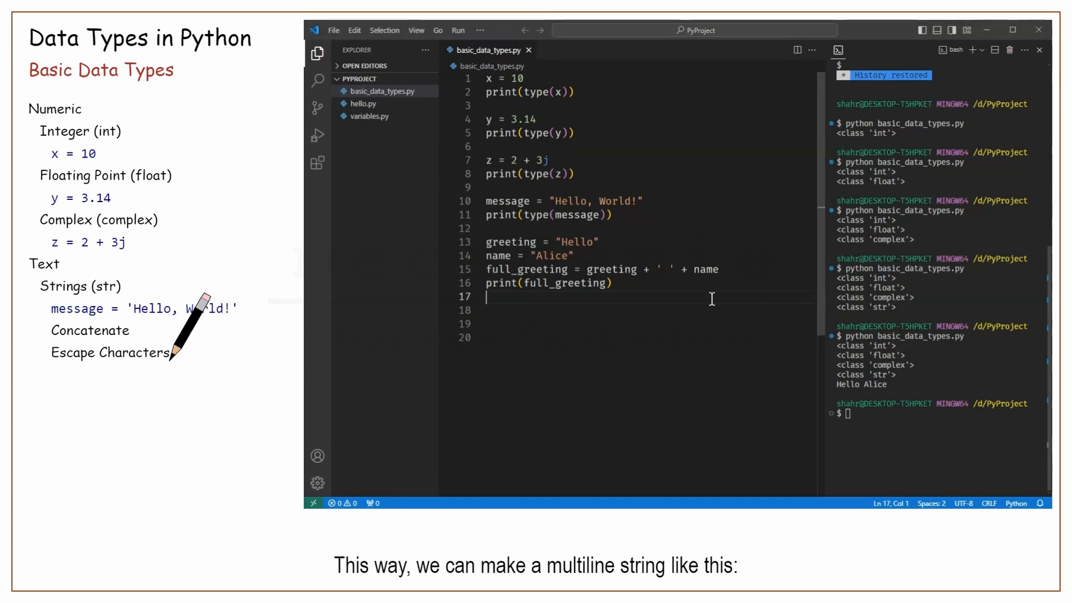
Add multiline_string = "Hello\nWorld" with print(multiline_string), then rerun the script
{"action": "type", "text": "multiline"}
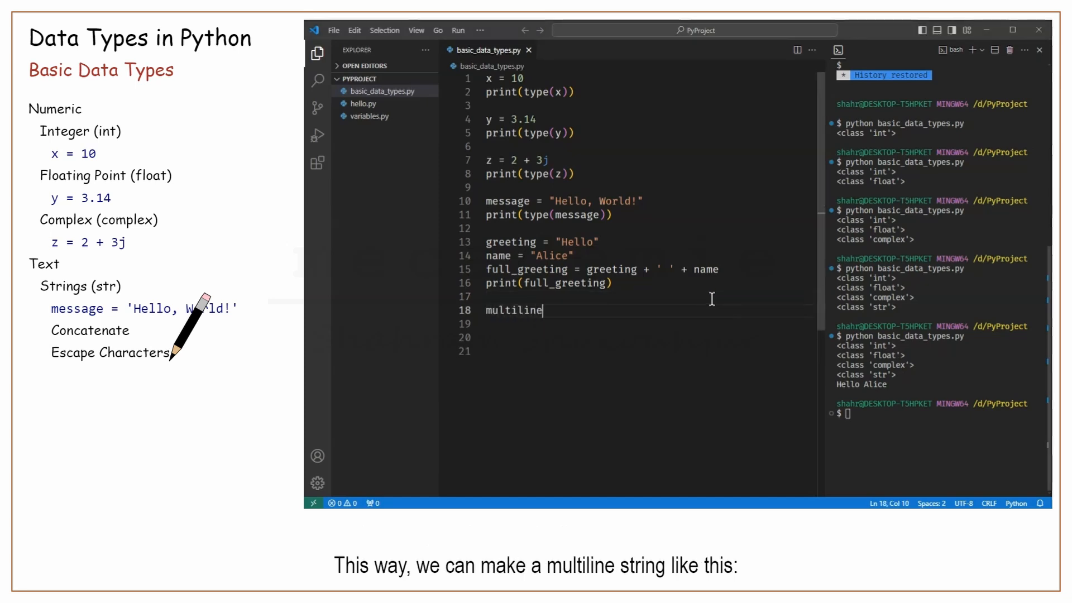
{"action": "type", "text": "_string = \""}
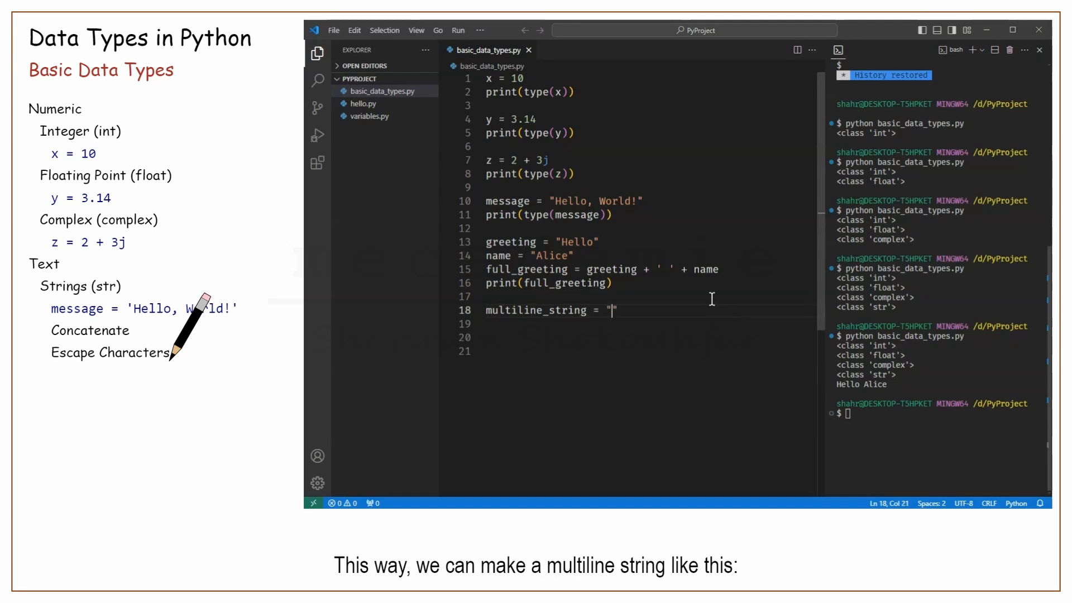
{"action": "type", "text": "Hello\\nWorld"}
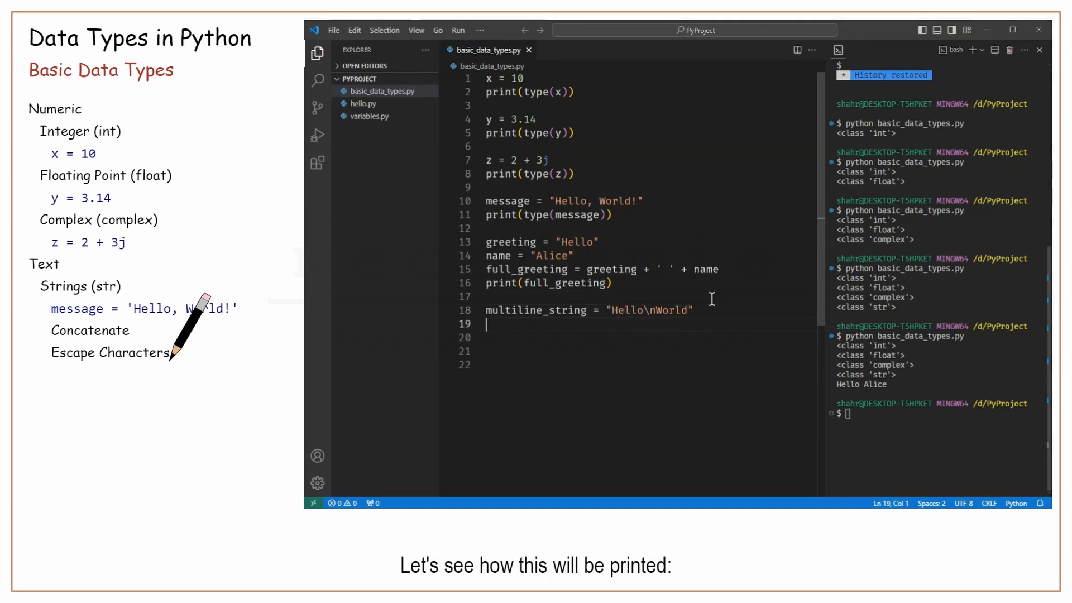
{"action": "type", "text": "print(multiline_string)"}
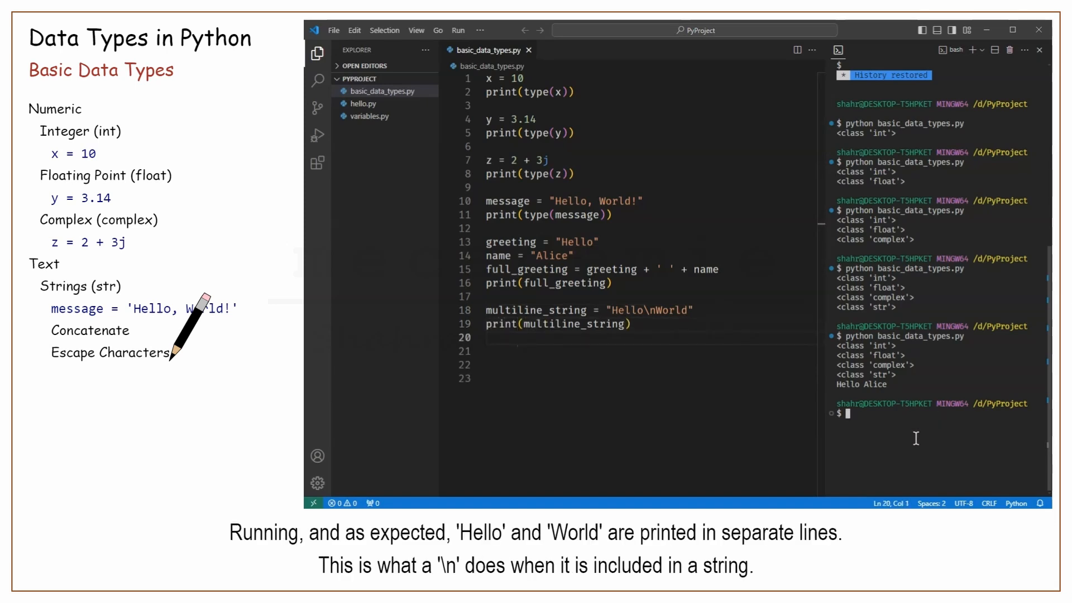
{"action": "key", "text": "Enter"}
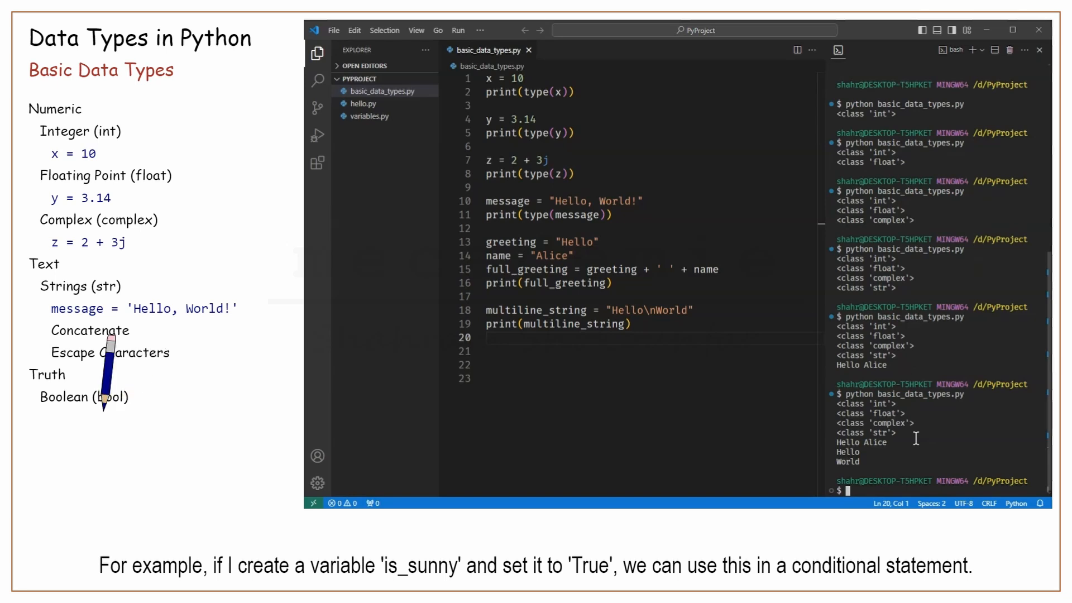
Add is_sunny = True on line 21 followed by print(type(is_sunny))
{"action": "type", "text": "is_sunny = True"}
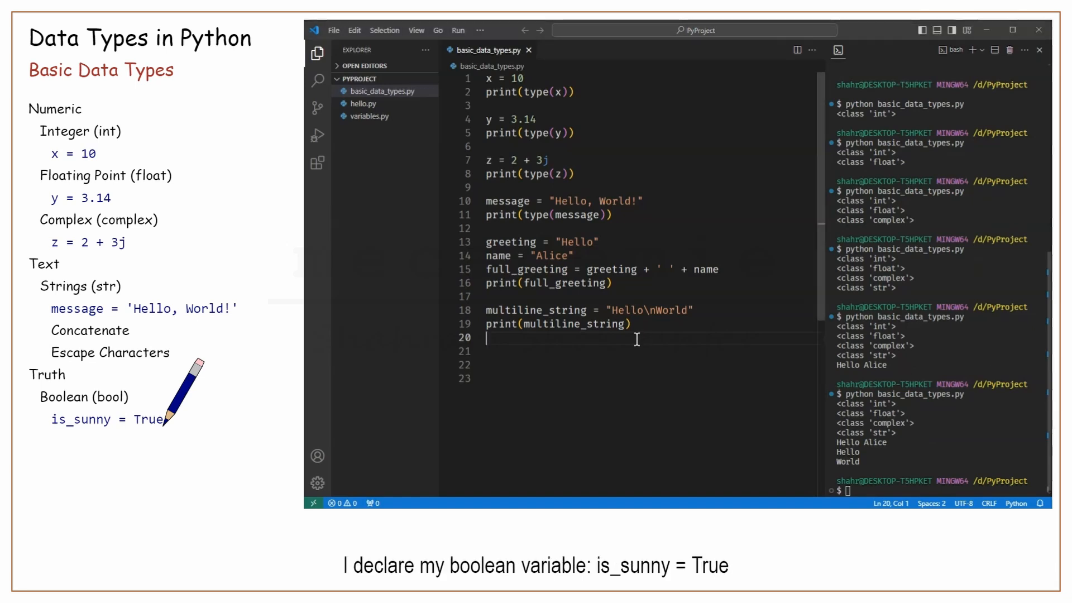
{"action": "type", "text": "is_sunny ="}
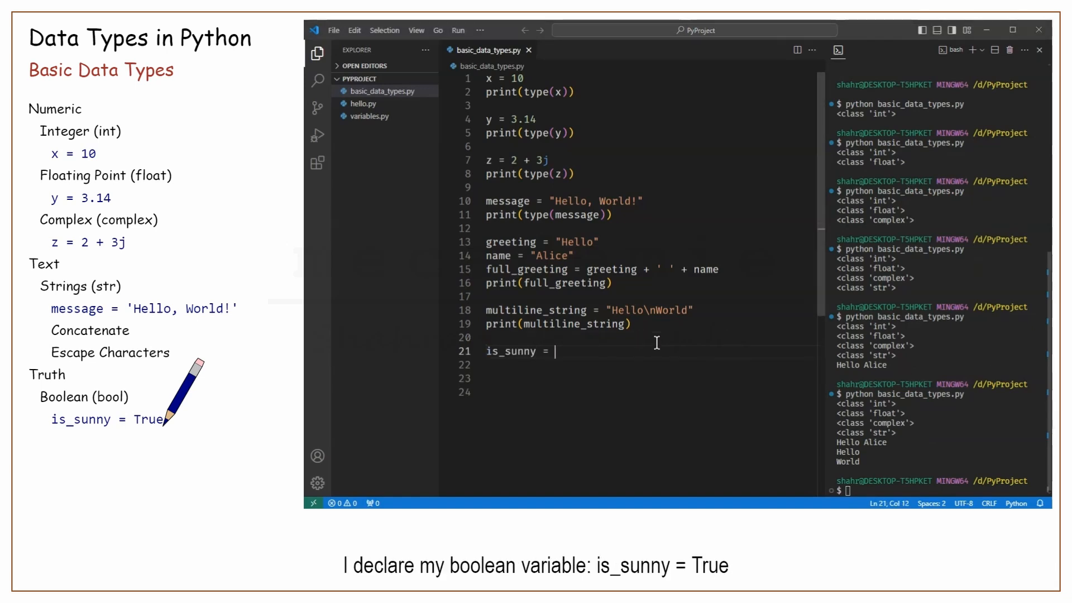
{"action": "type", "text": "True"}
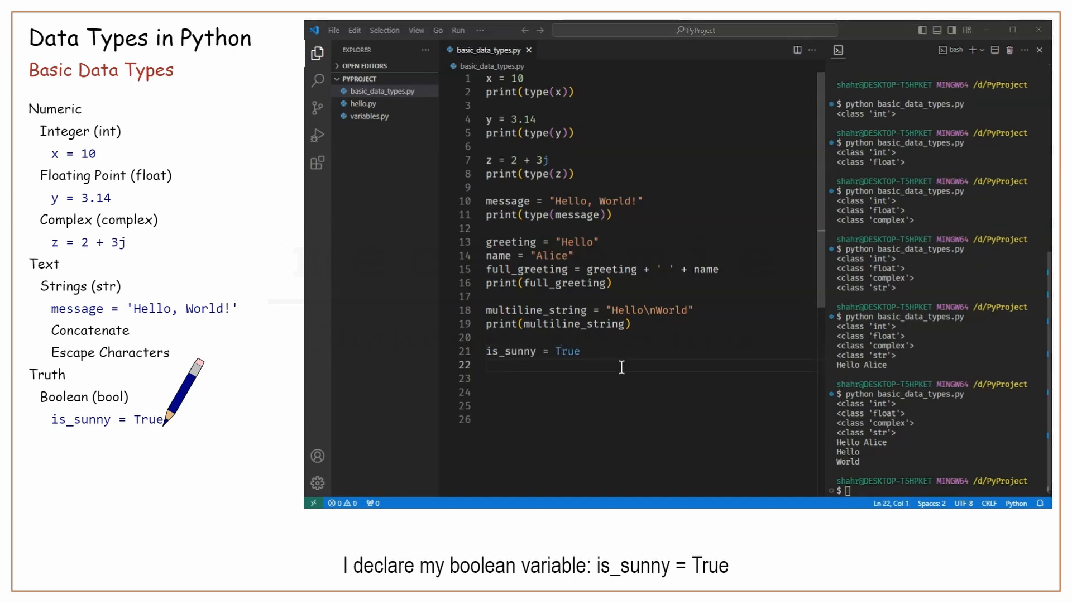
{"action": "type", "text": "print(type(is_sunny"}
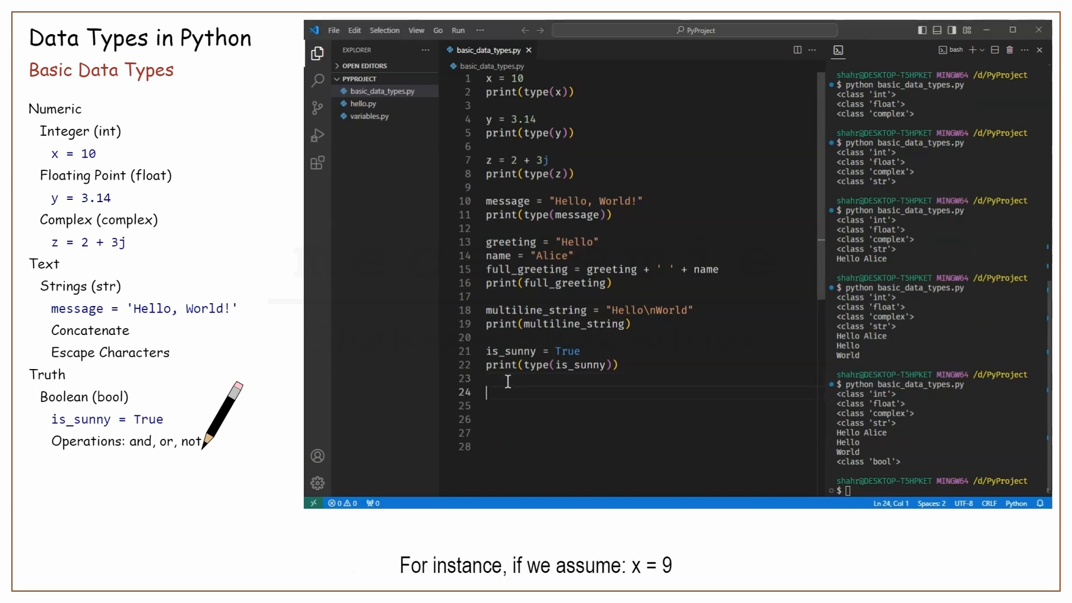
Add x = 9 and is_valid = (x > 5) and (x < 15) to basic_data_types.py
{"action": "type", "text": "x = 9"}
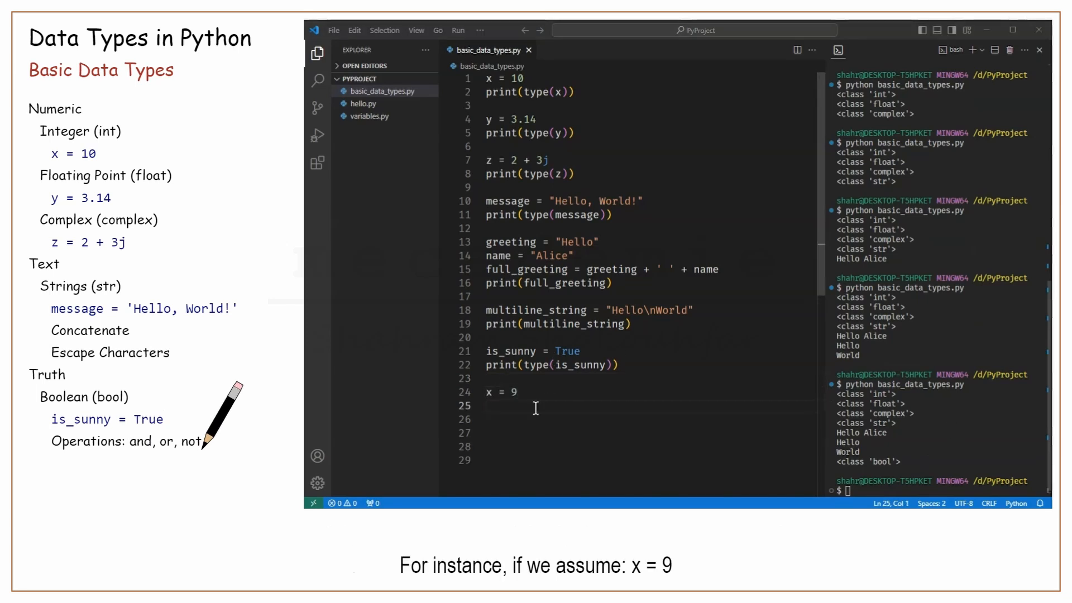
{"action": "type", "text": "(x )"}
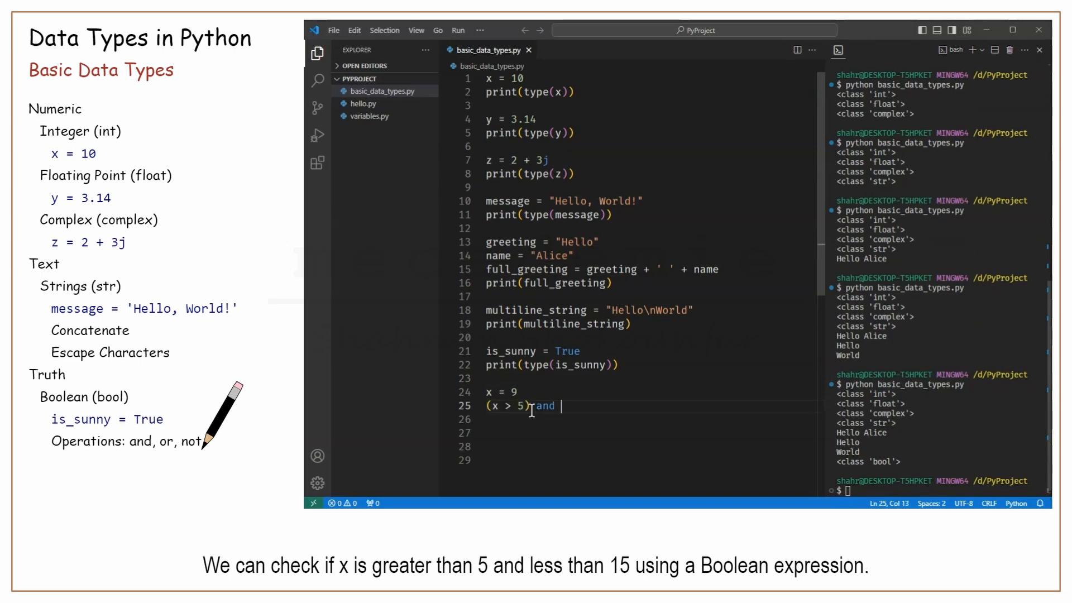
{"action": "type", "text": "(x < 1)"}
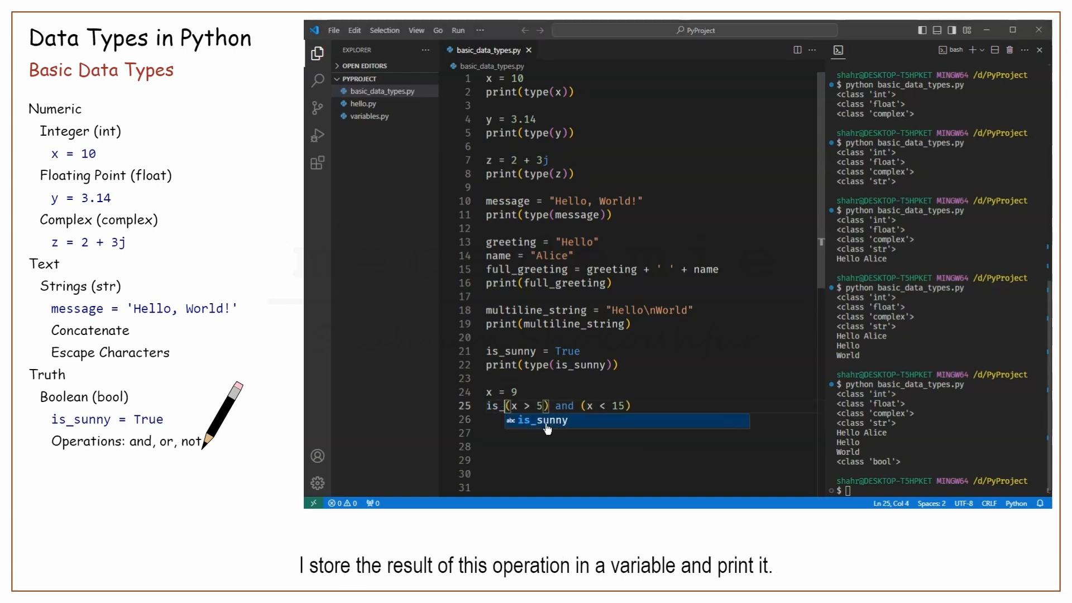
{"action": "type", "text": "is_valid = (x > 5) and (x < 15)"}
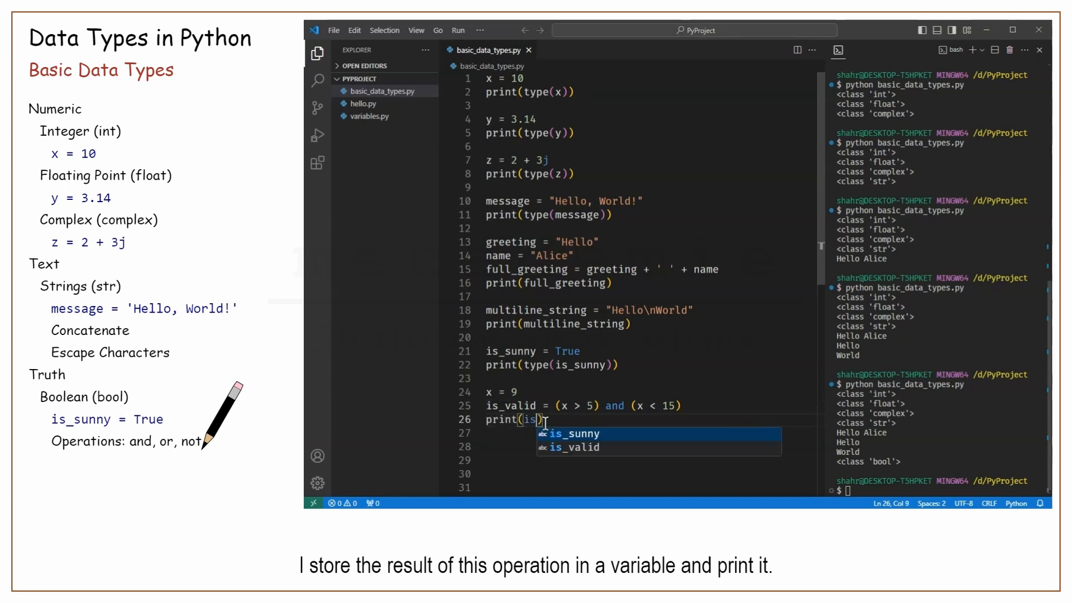